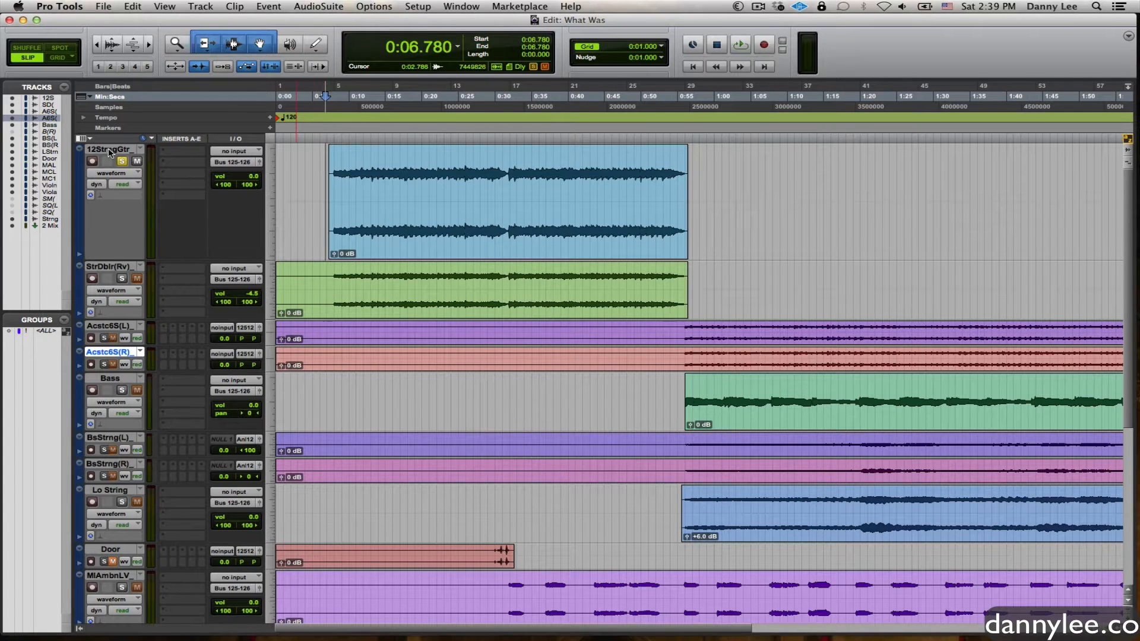
# Step: Zoom in on the 12StrngGtr clip and place the insertion point near 7 seconds
pyautogui.doubleClick(107, 149)
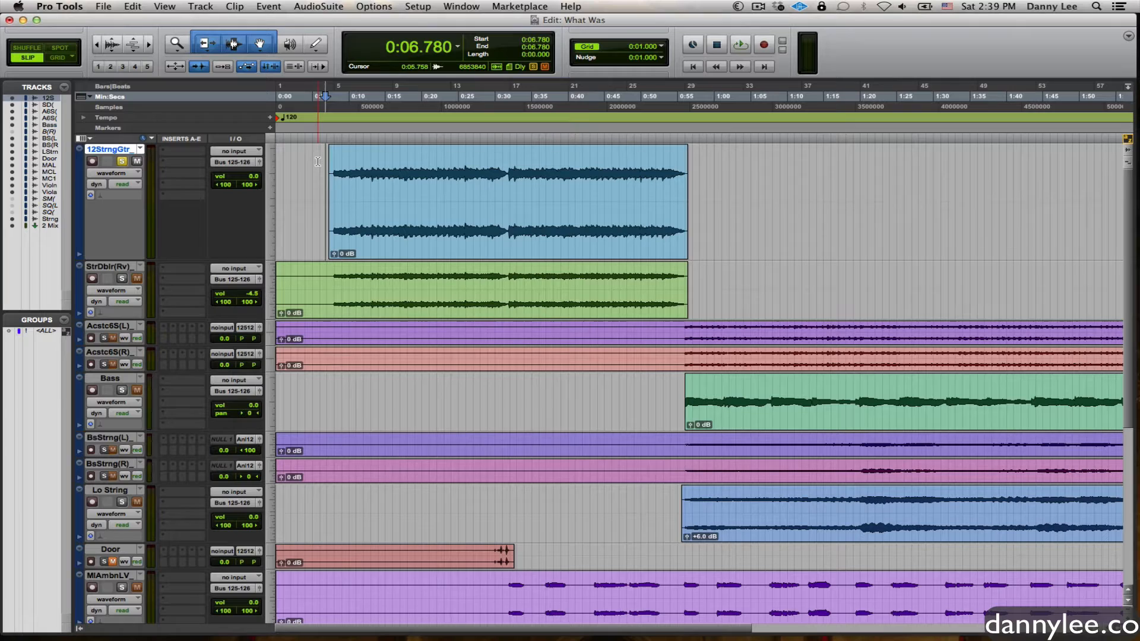
pyautogui.click(739, 44)
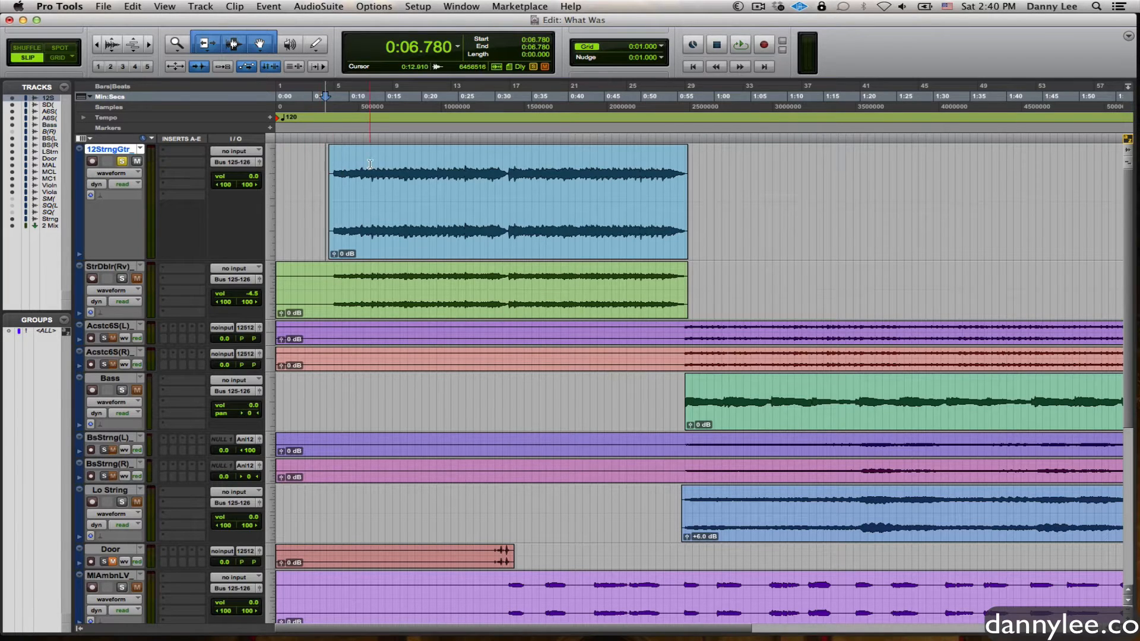
pyautogui.click(740, 45)
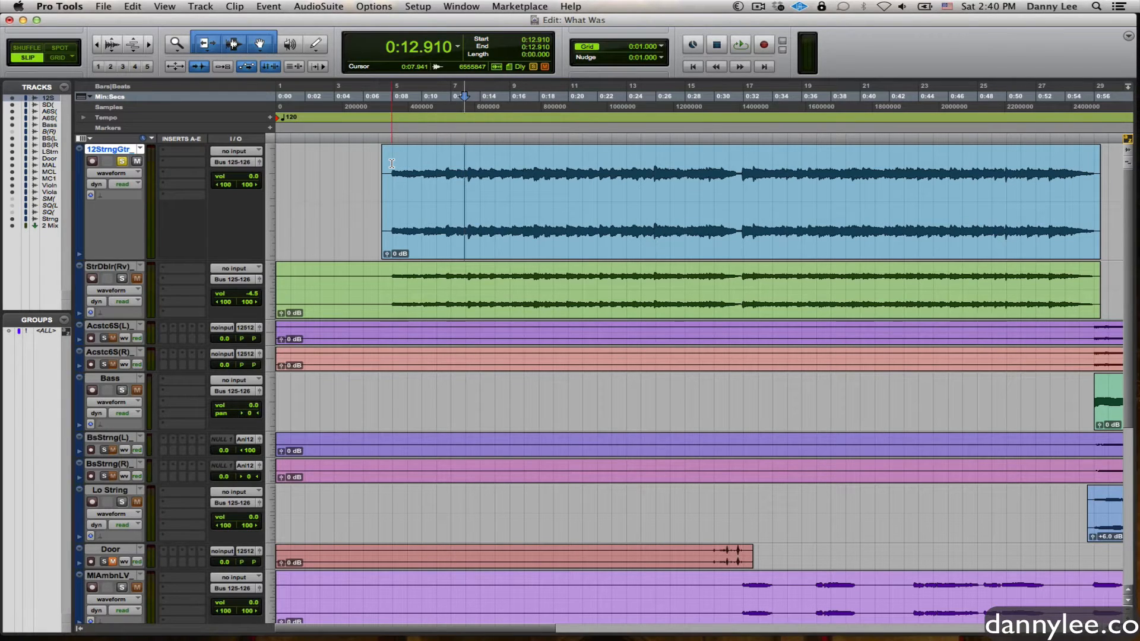
pyautogui.click(378, 95)
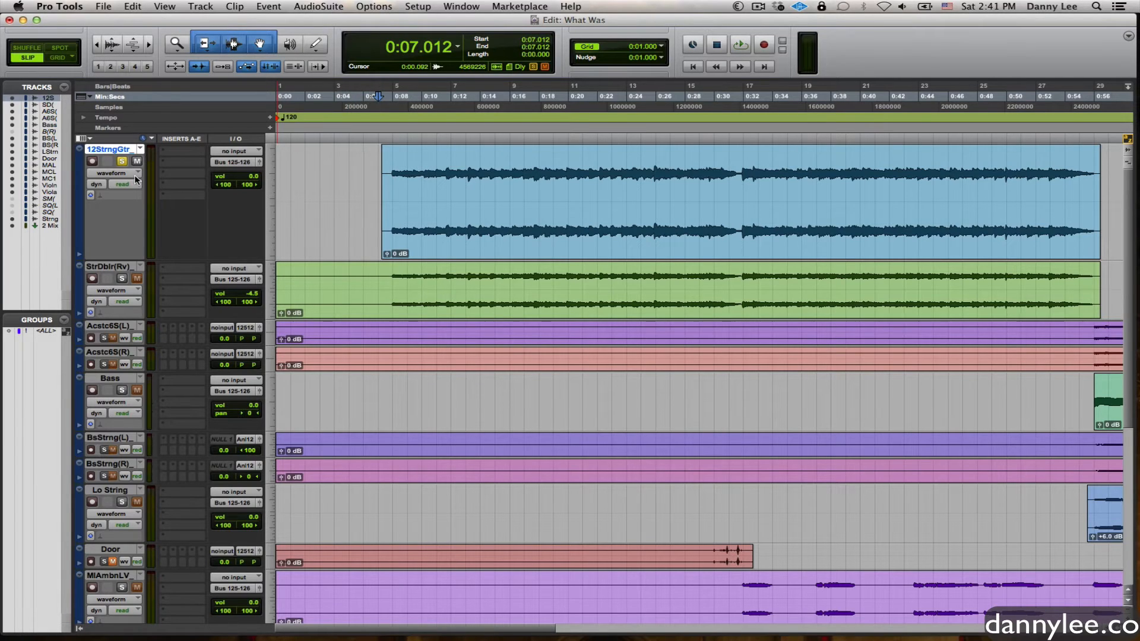
pyautogui.moveTo(136, 178)
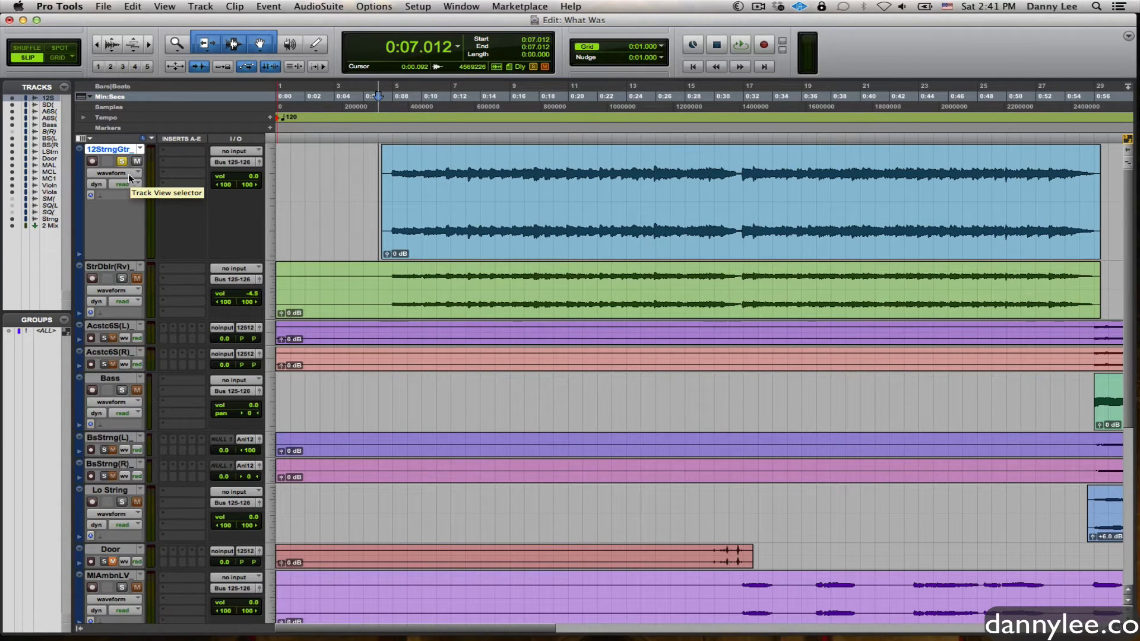
pyautogui.click(123, 173)
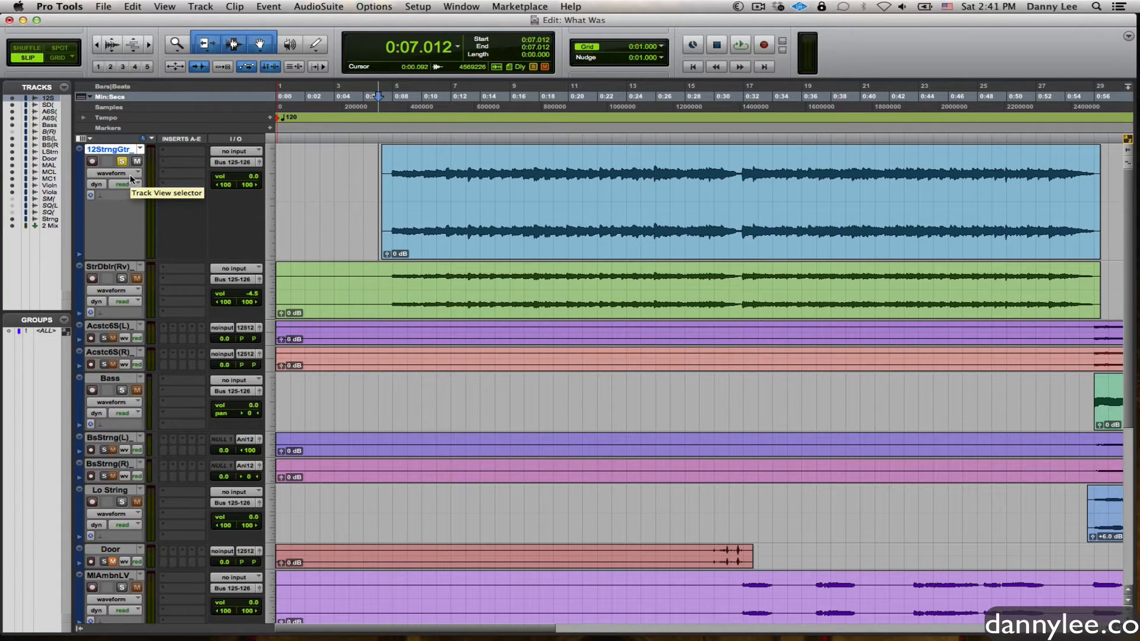
pyautogui.click(127, 173)
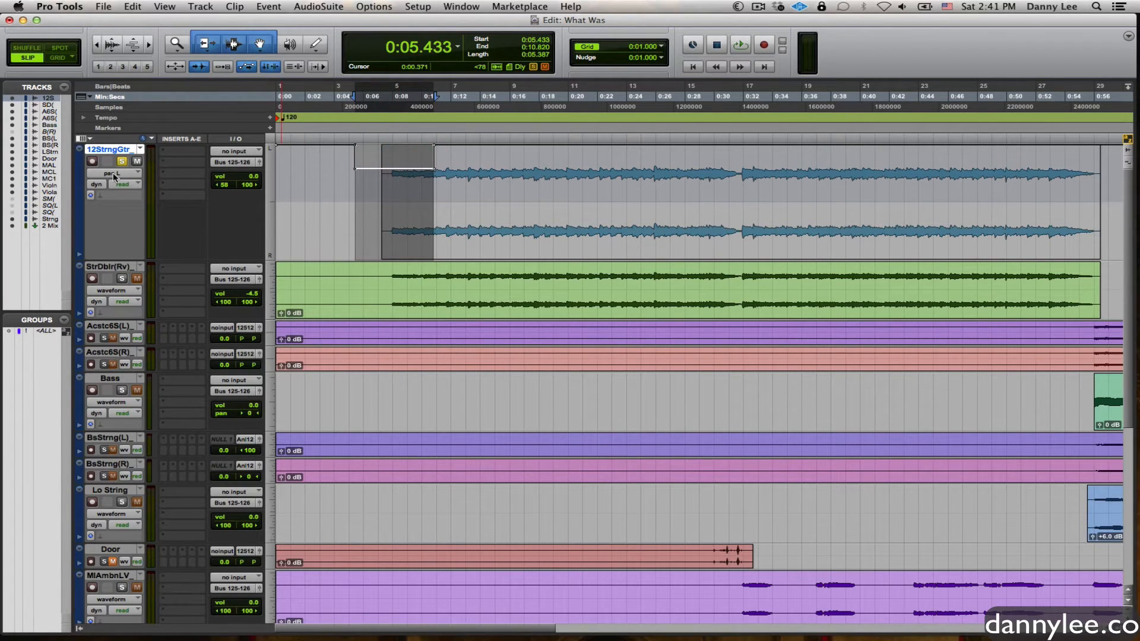
pyautogui.click(342, 159)
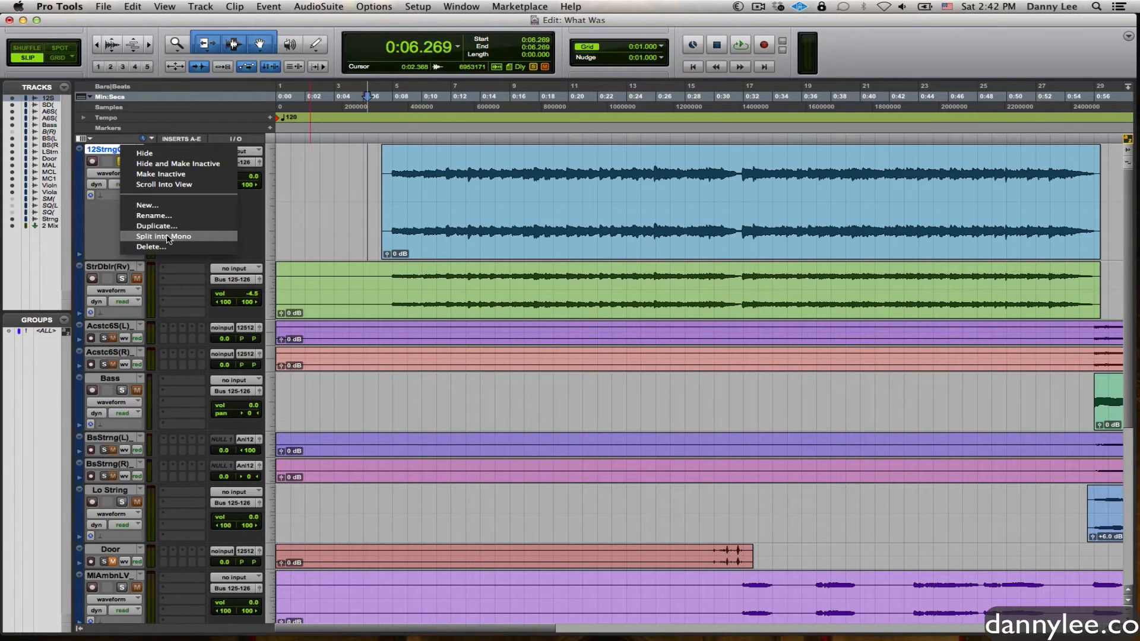
# Step: Split the stereo 12StrngGtr track into left and right mono tracks
pyautogui.click(164, 236)
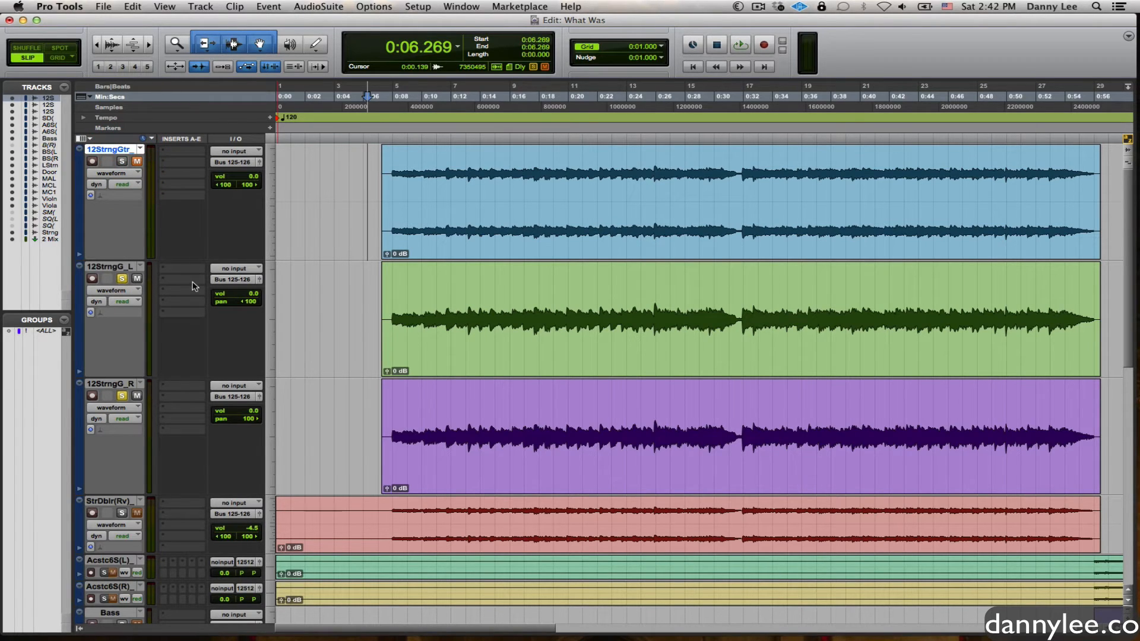
# Step: Delete the 12StrngG_R track and rename 12StrngG_L to '12 String'
pyautogui.click(741, 45)
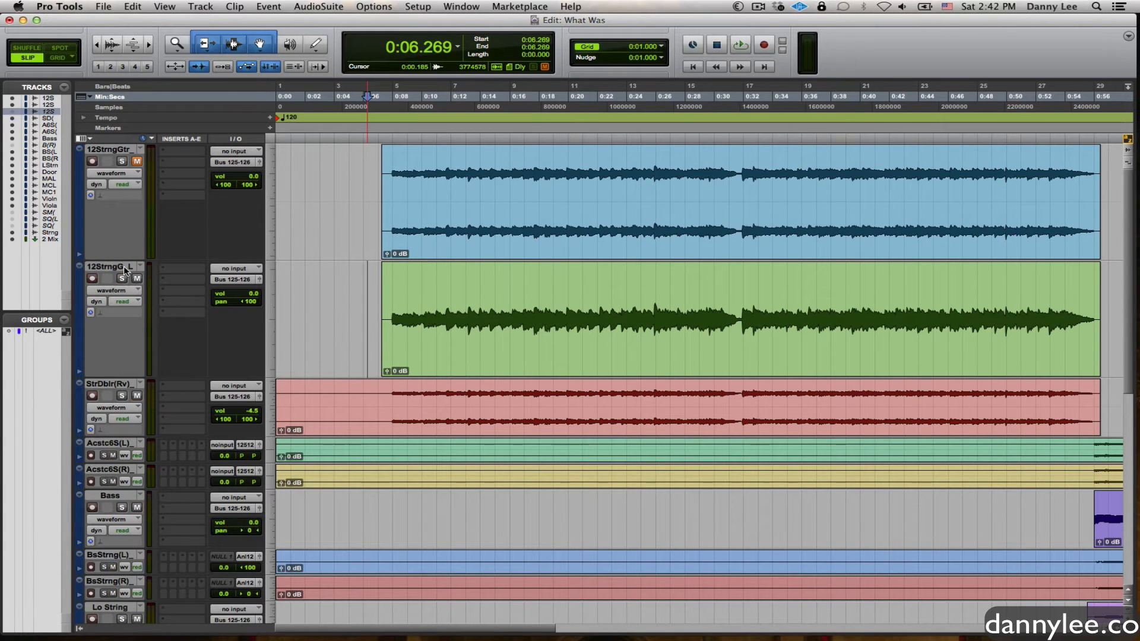
pyautogui.doubleClick(109, 266)
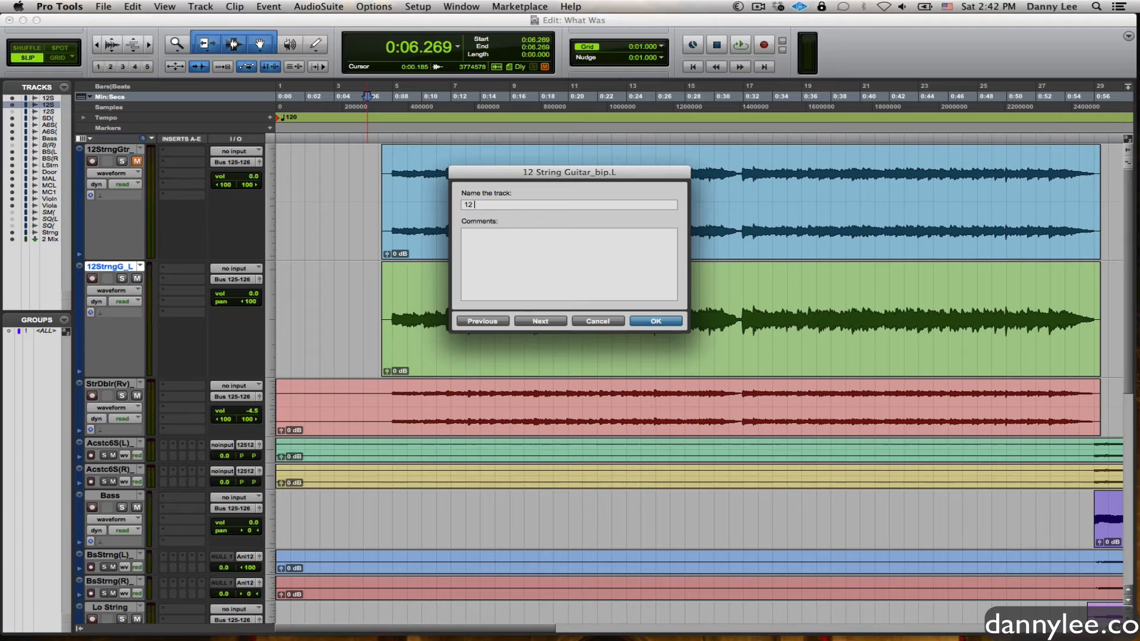
pyautogui.write('String')
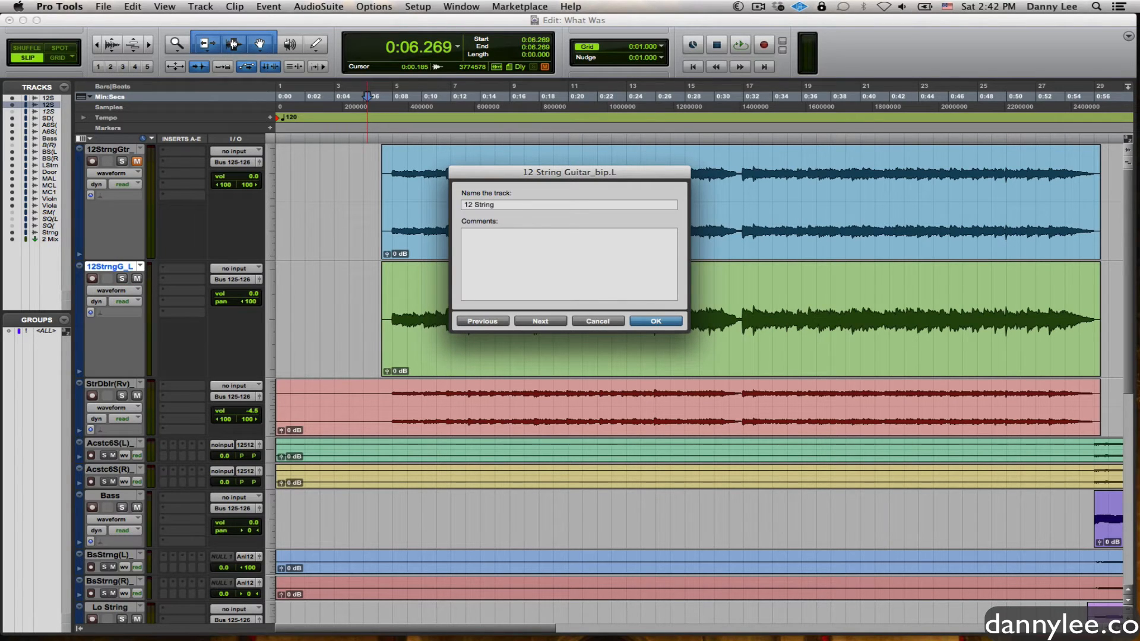
pyautogui.click(654, 320)
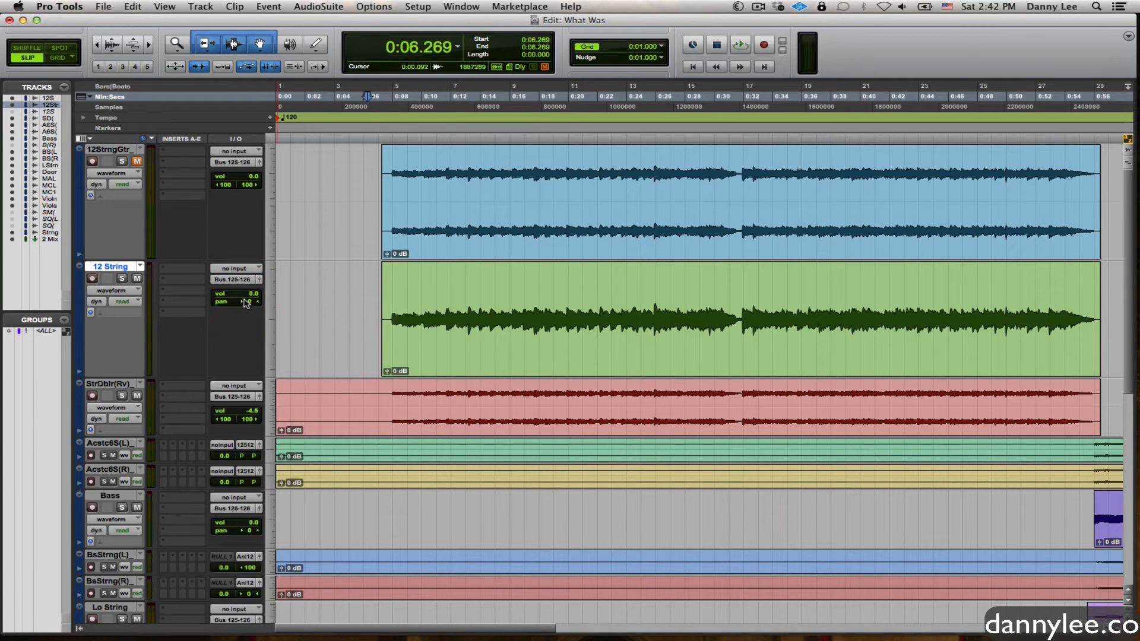
# Step: Pan 12 String 35 right, then hide and deactivate the original stereo guitar track
pyautogui.click(740, 44)
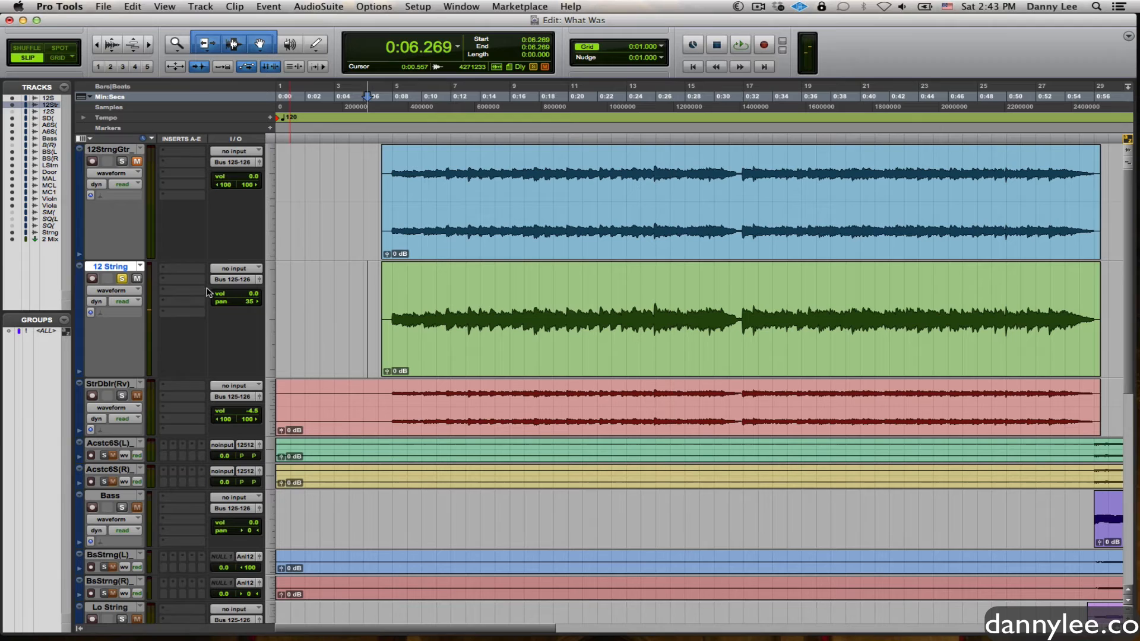
pyautogui.doubleClick(110, 149)
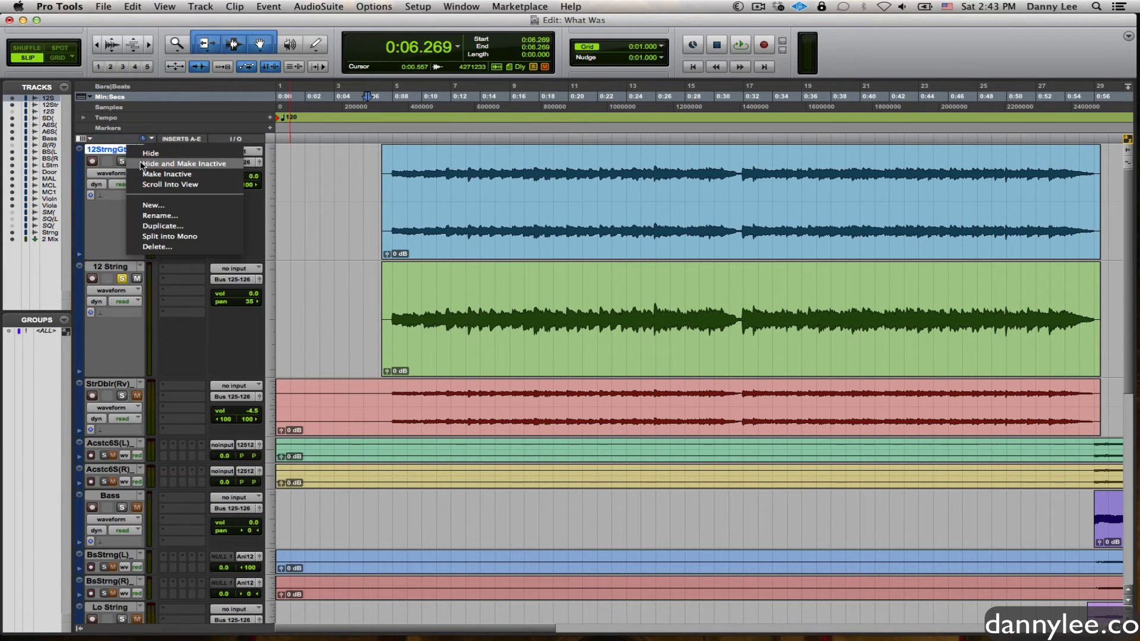
pyautogui.click(150, 152)
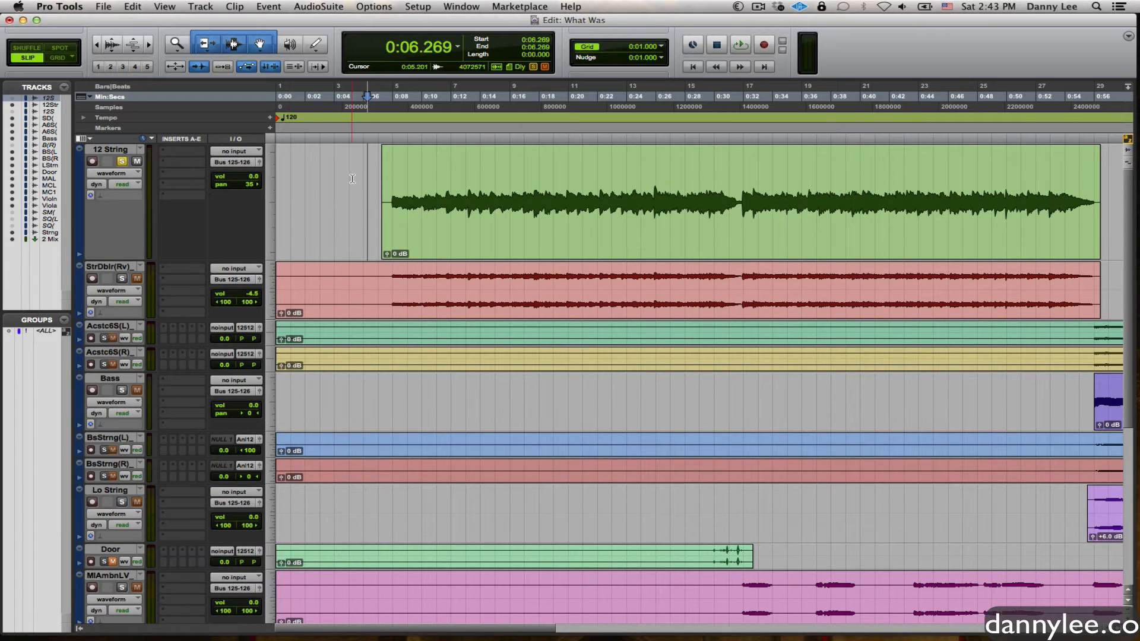
pyautogui.click(739, 45)
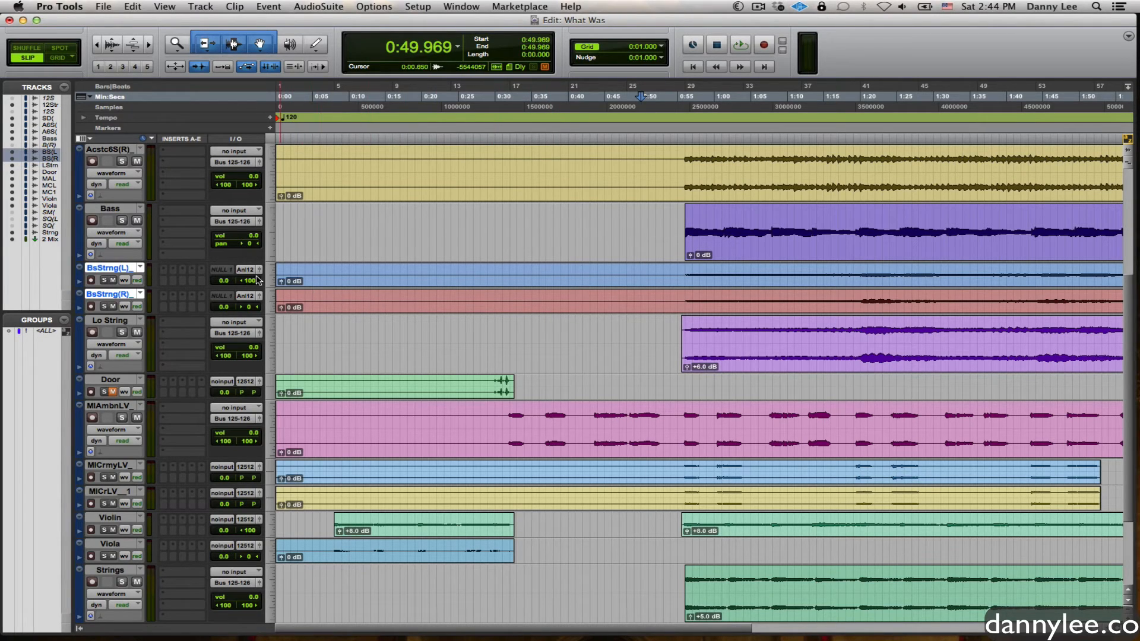
pyautogui.moveTo(251, 270)
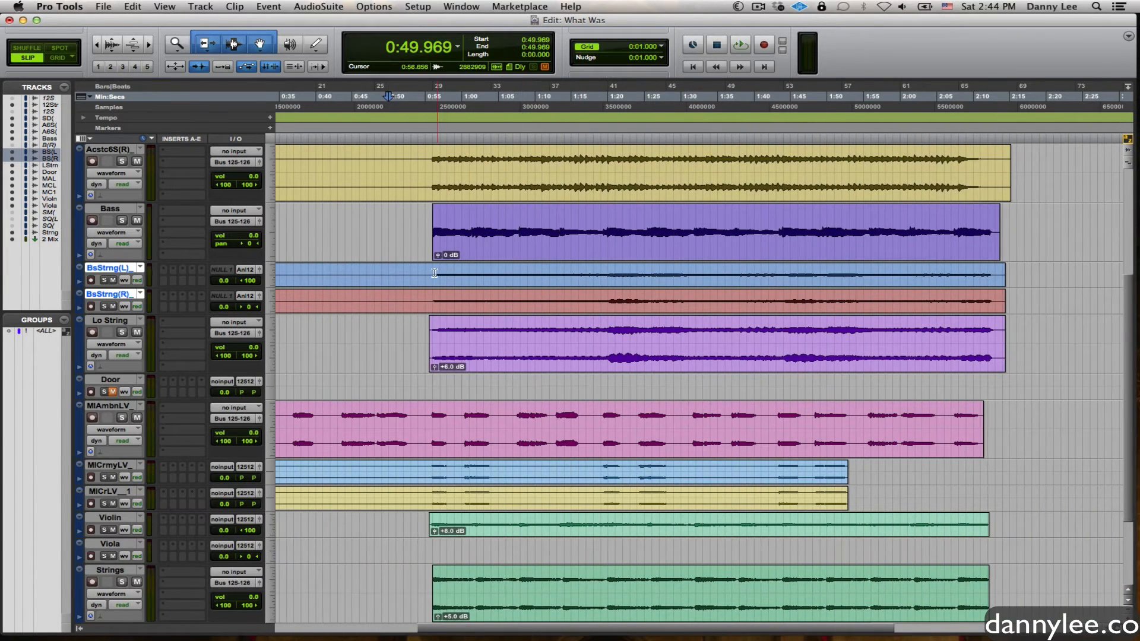
# Step: Route both BsStrng tracks to Bus 125-126
pyautogui.click(246, 269)
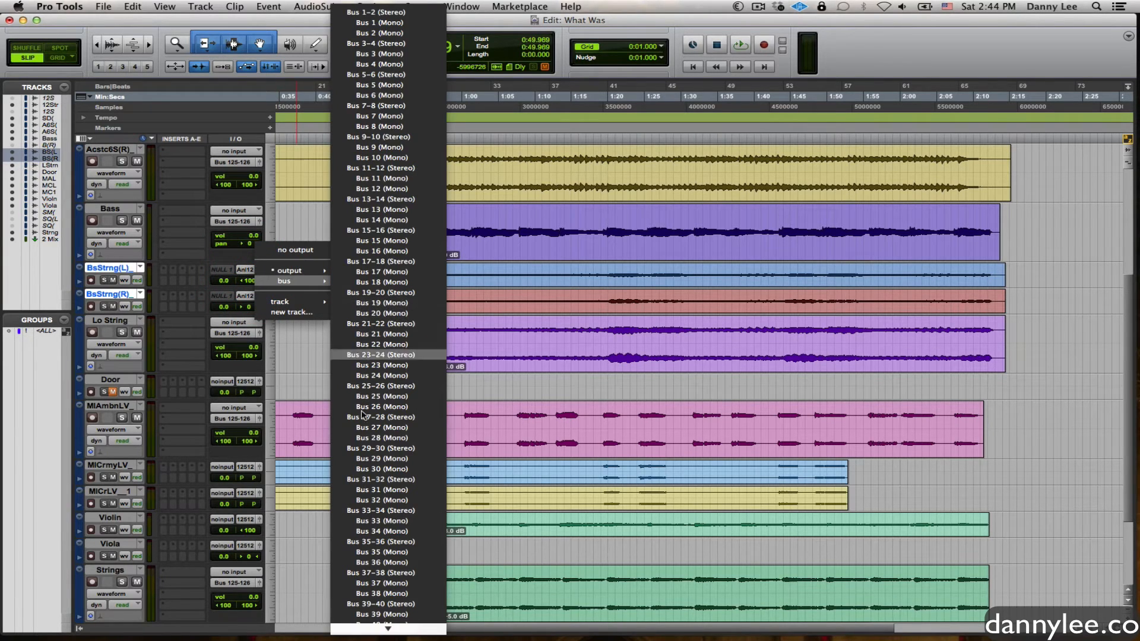
pyautogui.scroll(-3)
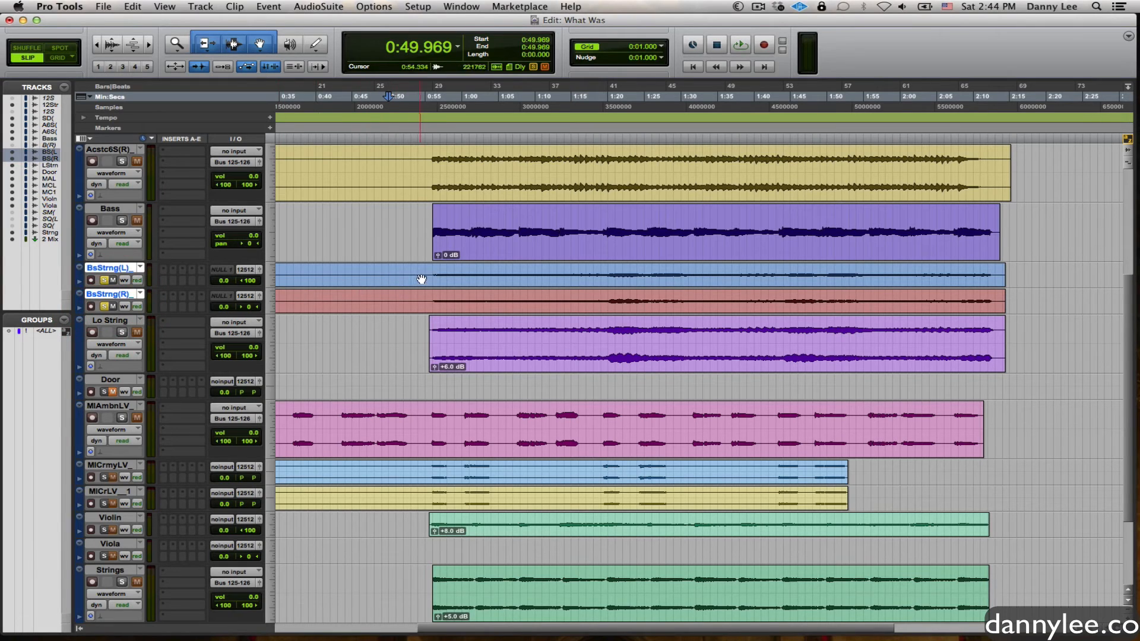
pyautogui.click(741, 44)
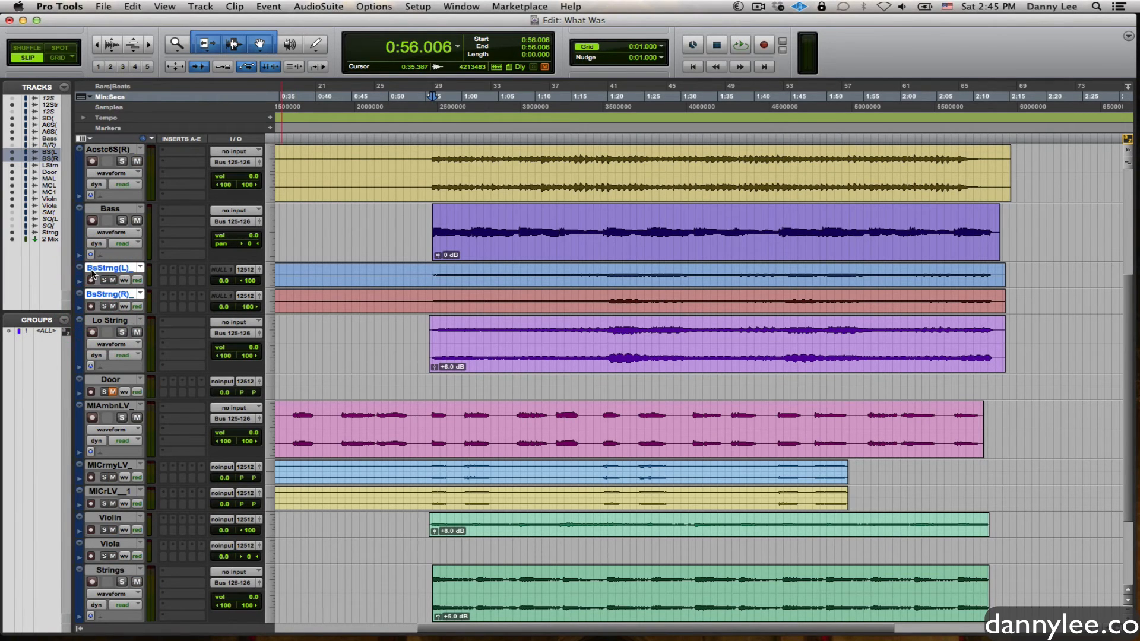
# Step: Check the left bass string track's name dialog and cancel without changes
pyautogui.doubleClick(109, 268)
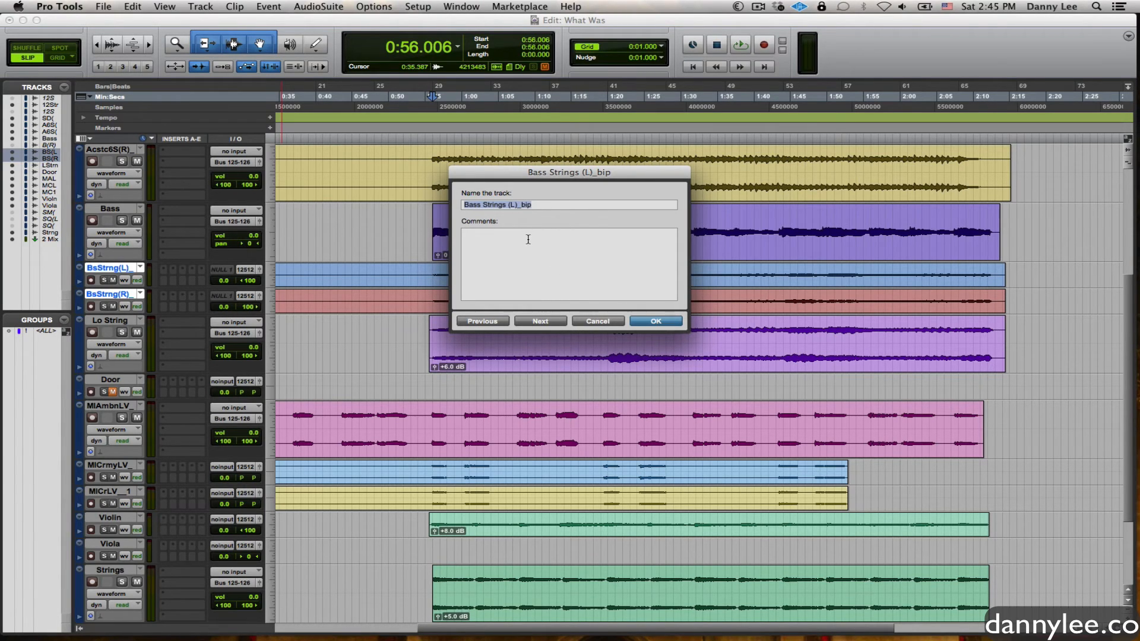
pyautogui.click(653, 321)
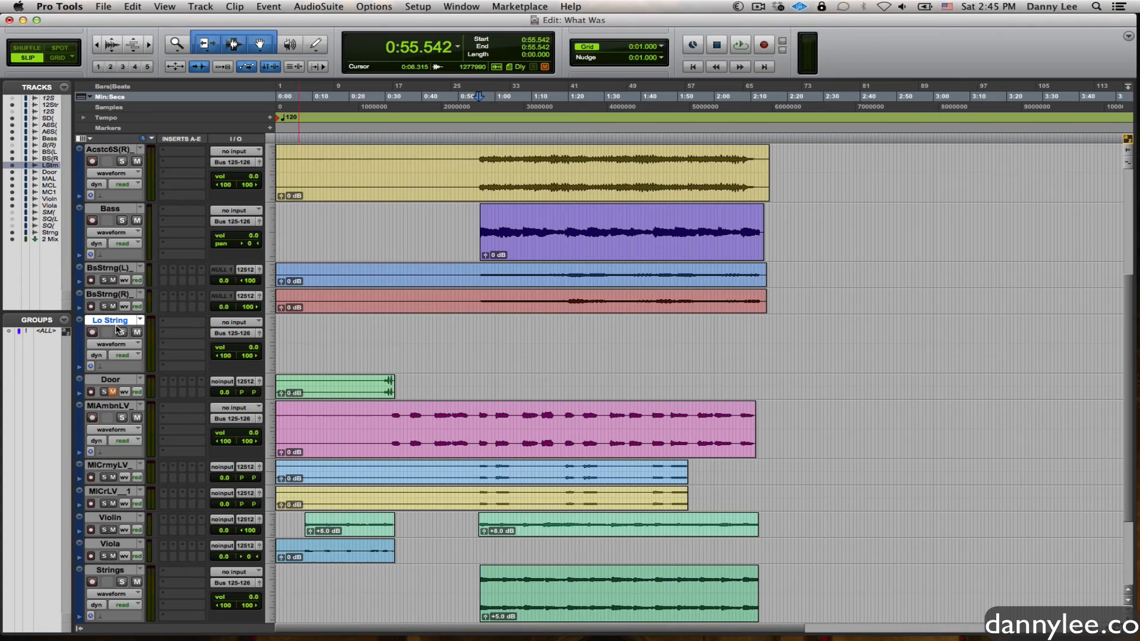
pyautogui.moveTo(117, 329)
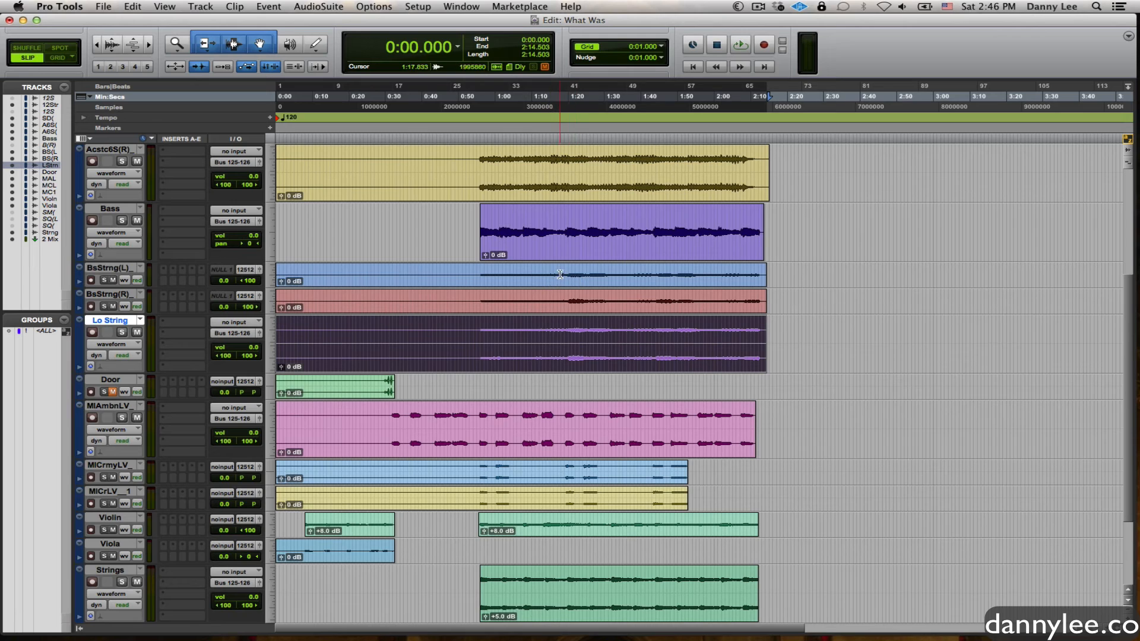
# Step: Mute both original BsStrng tracks while auditioning the new Lo String clip
pyautogui.click(478, 274)
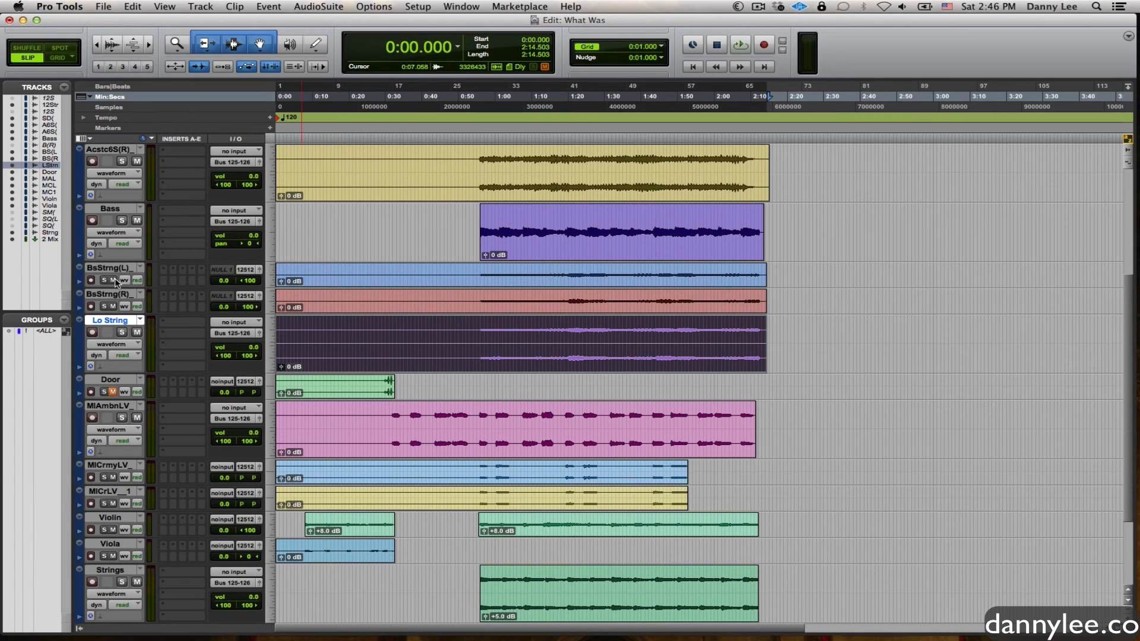
pyautogui.click(121, 333)
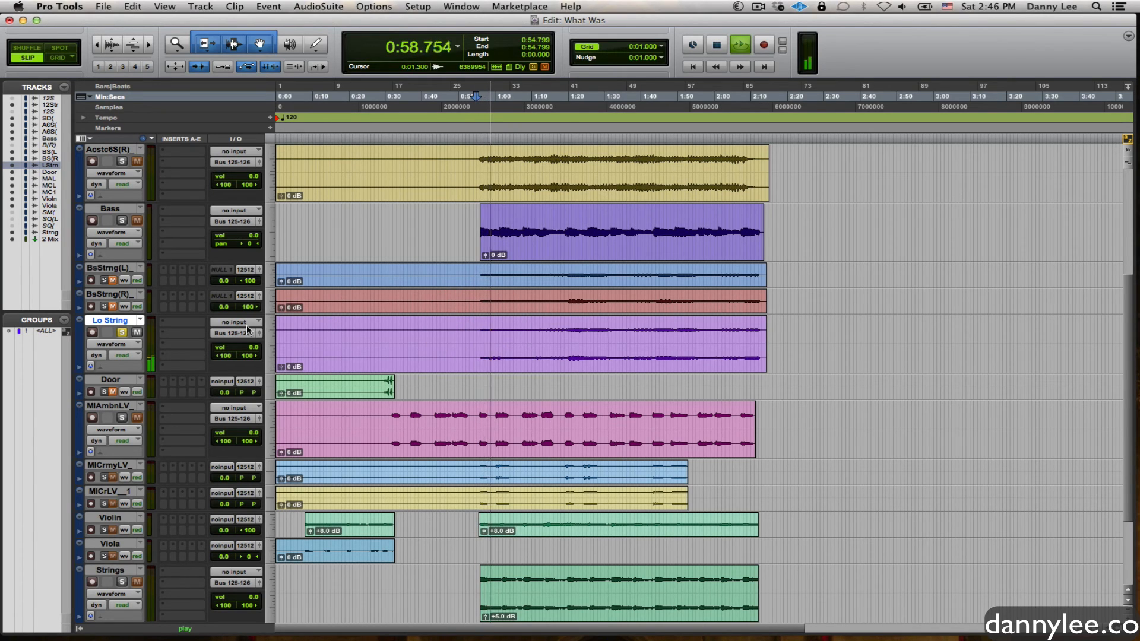
# Step: Insert MH ChannelStrip on Lo String with low cut at about 52 Hz and raise its volume
pyautogui.click(181, 342)
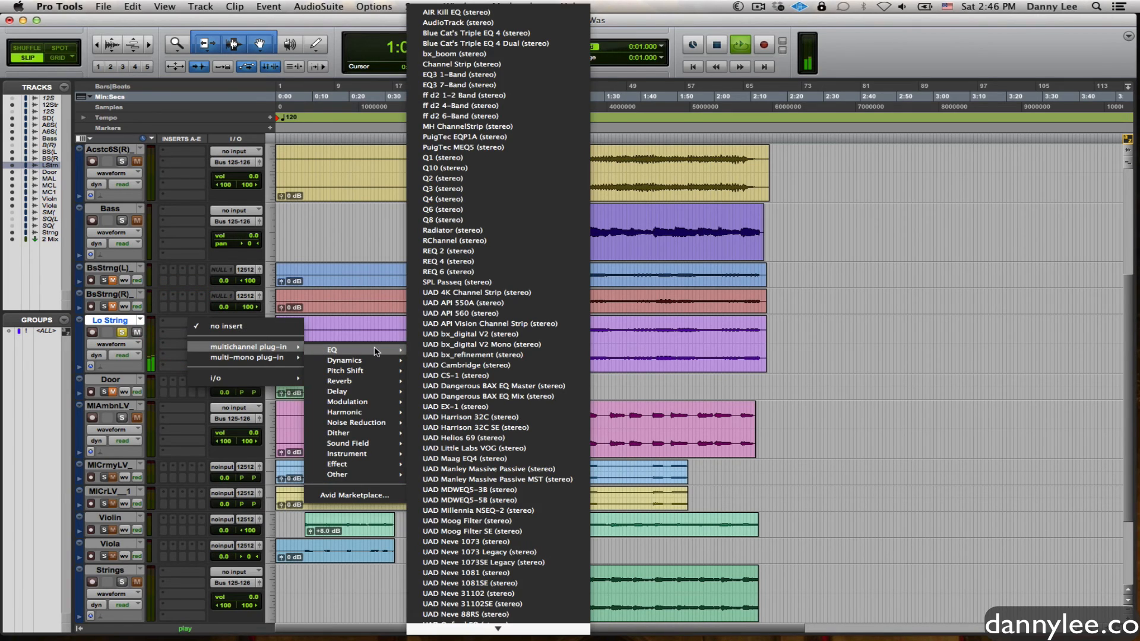
pyautogui.moveTo(467, 126)
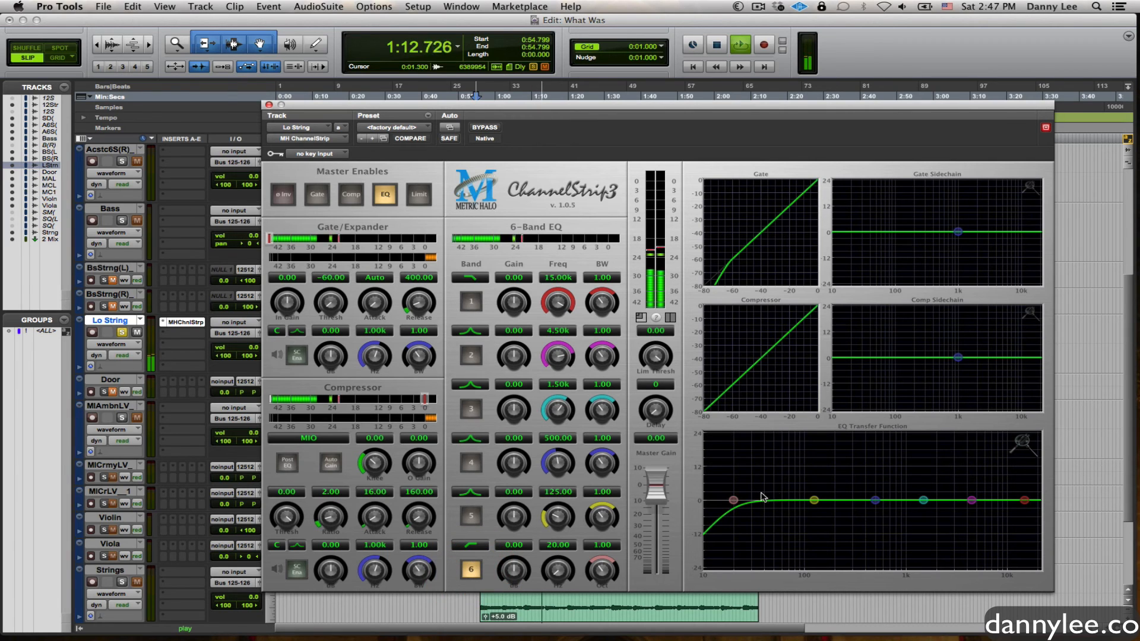
pyautogui.moveTo(735, 499); pyautogui.dragTo(787, 507)
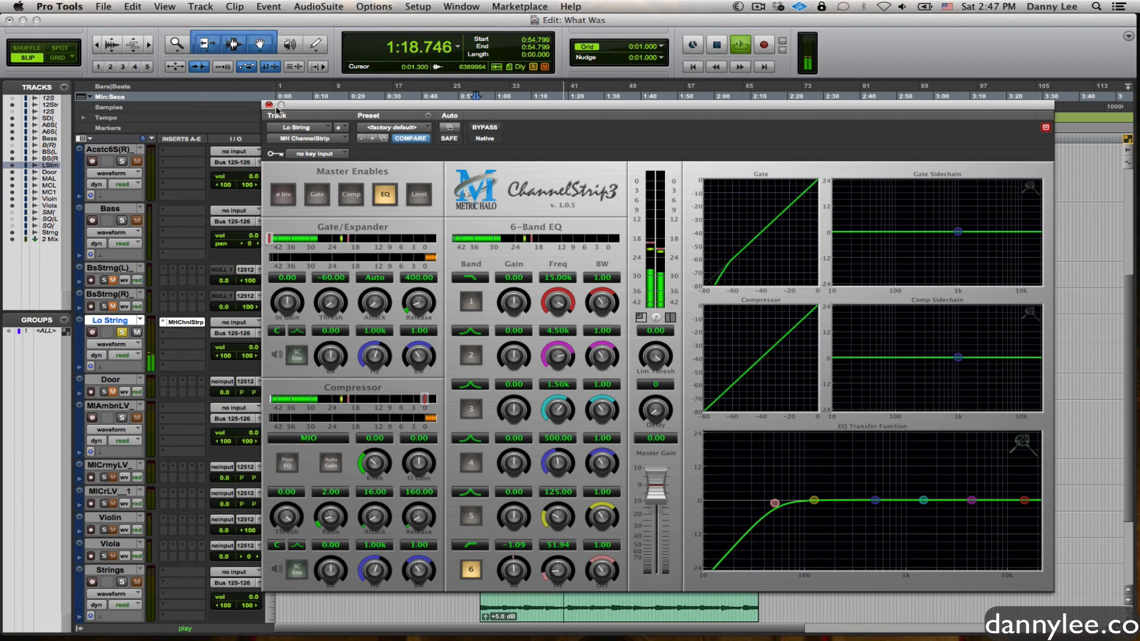
pyautogui.click(269, 106)
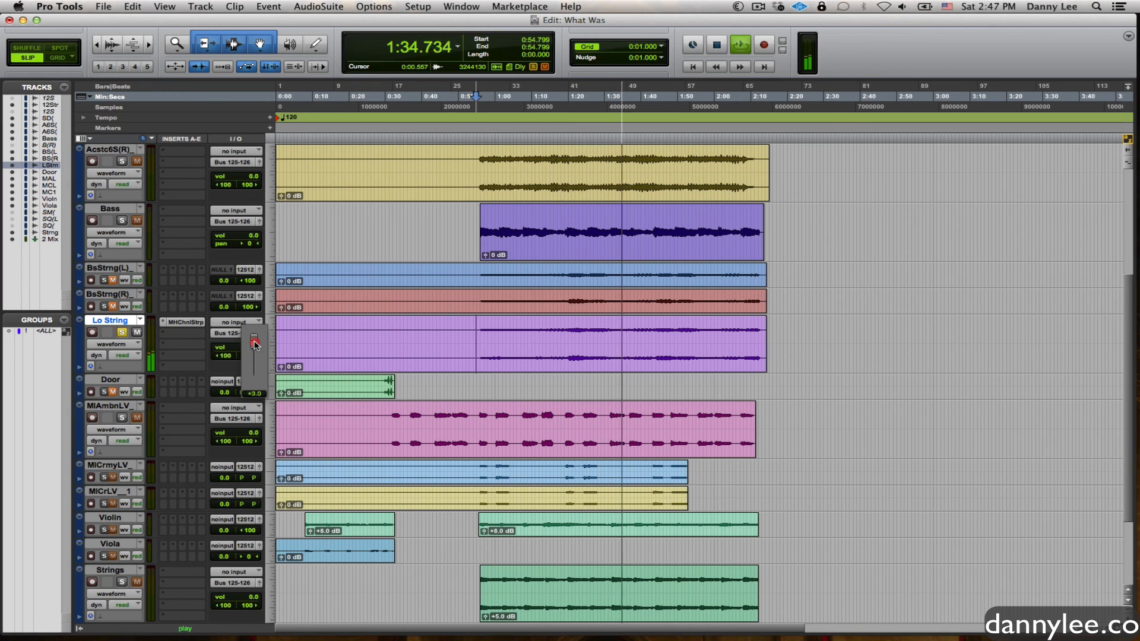
pyautogui.moveTo(255, 346); pyautogui.dragTo(255, 335)
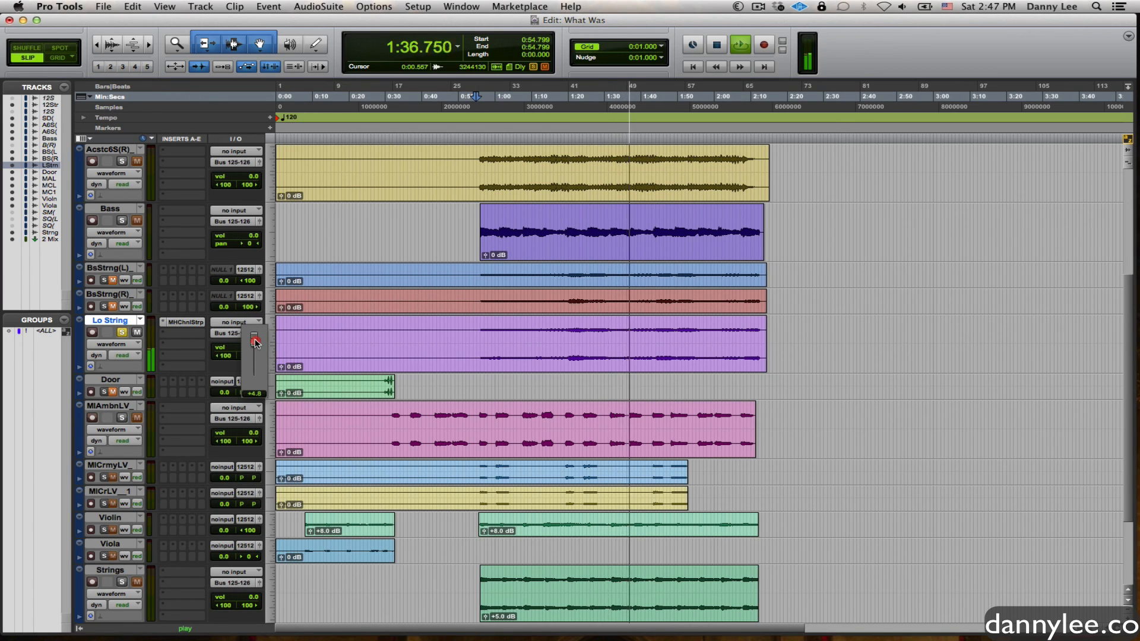